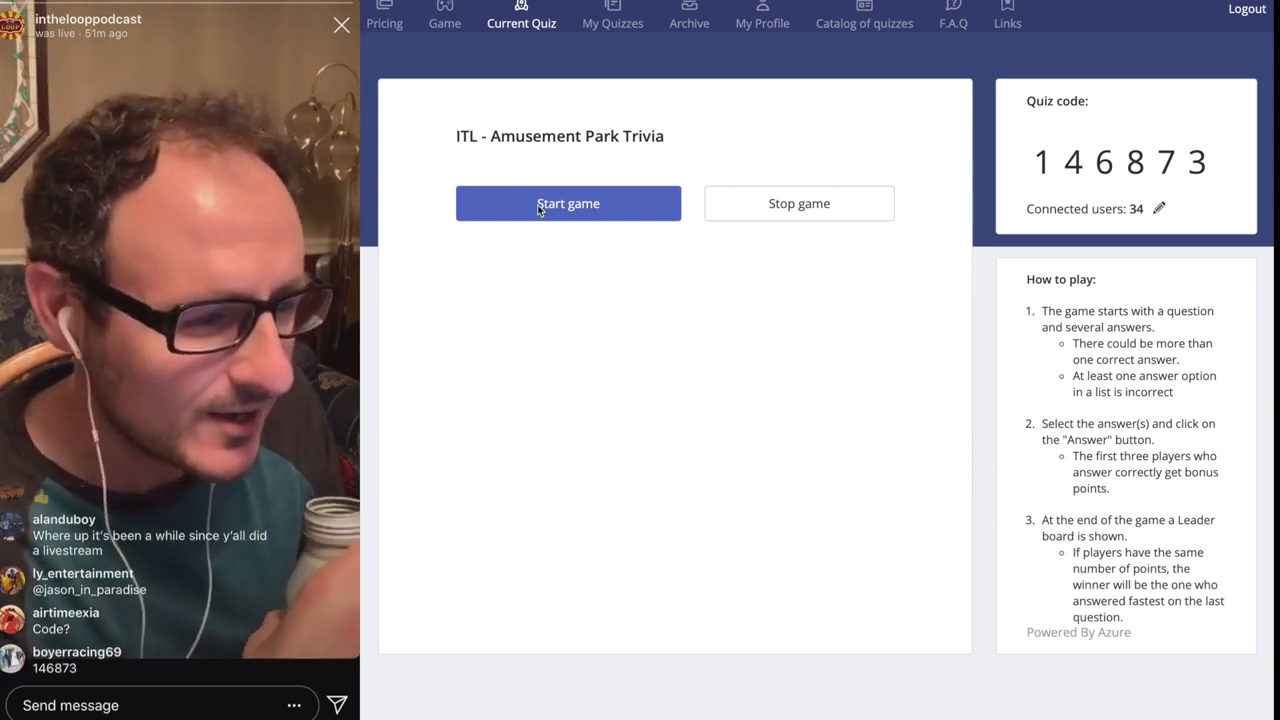
# Start the Amusement Park Trivia game for the 34 connected players.
pyautogui.click(568, 203)
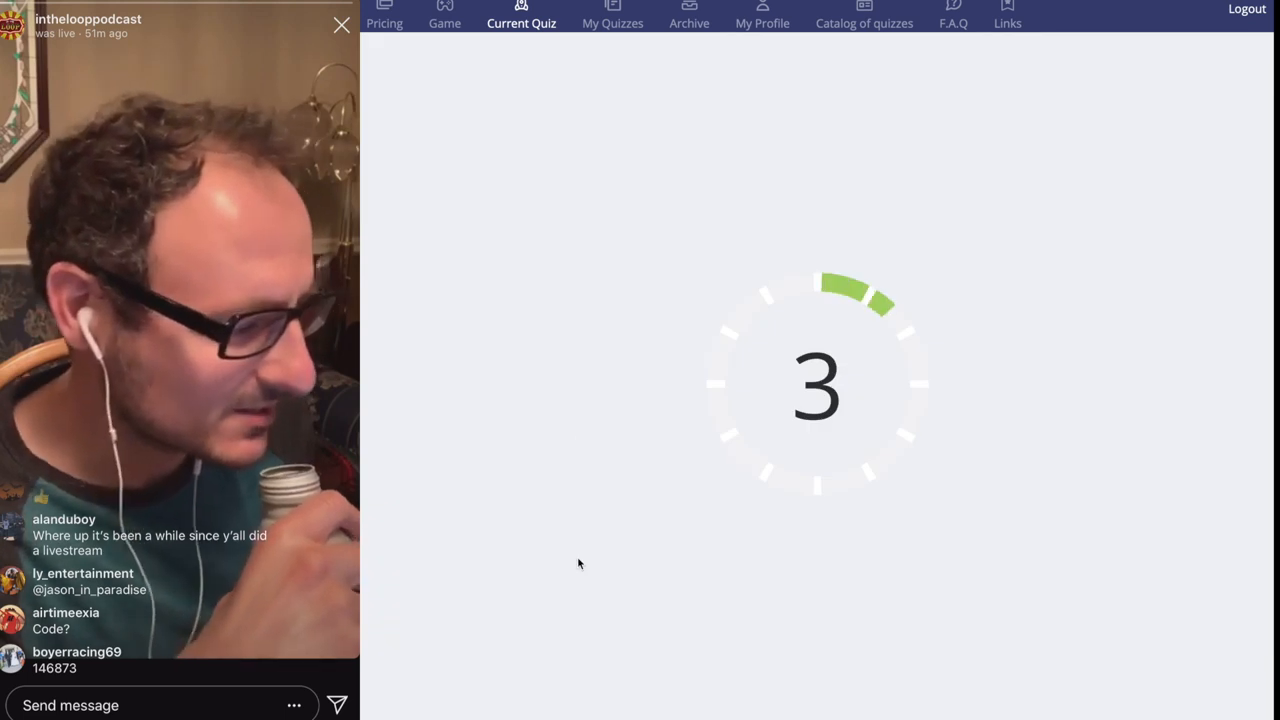